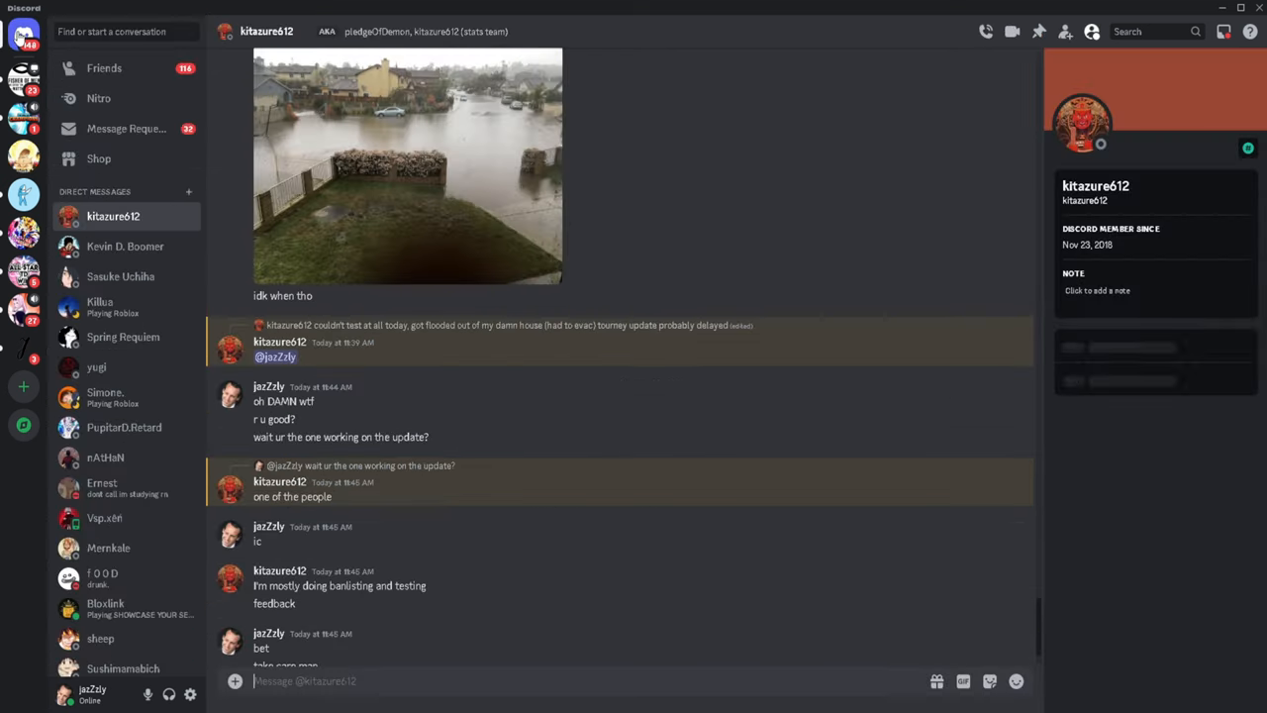
click(406, 165)
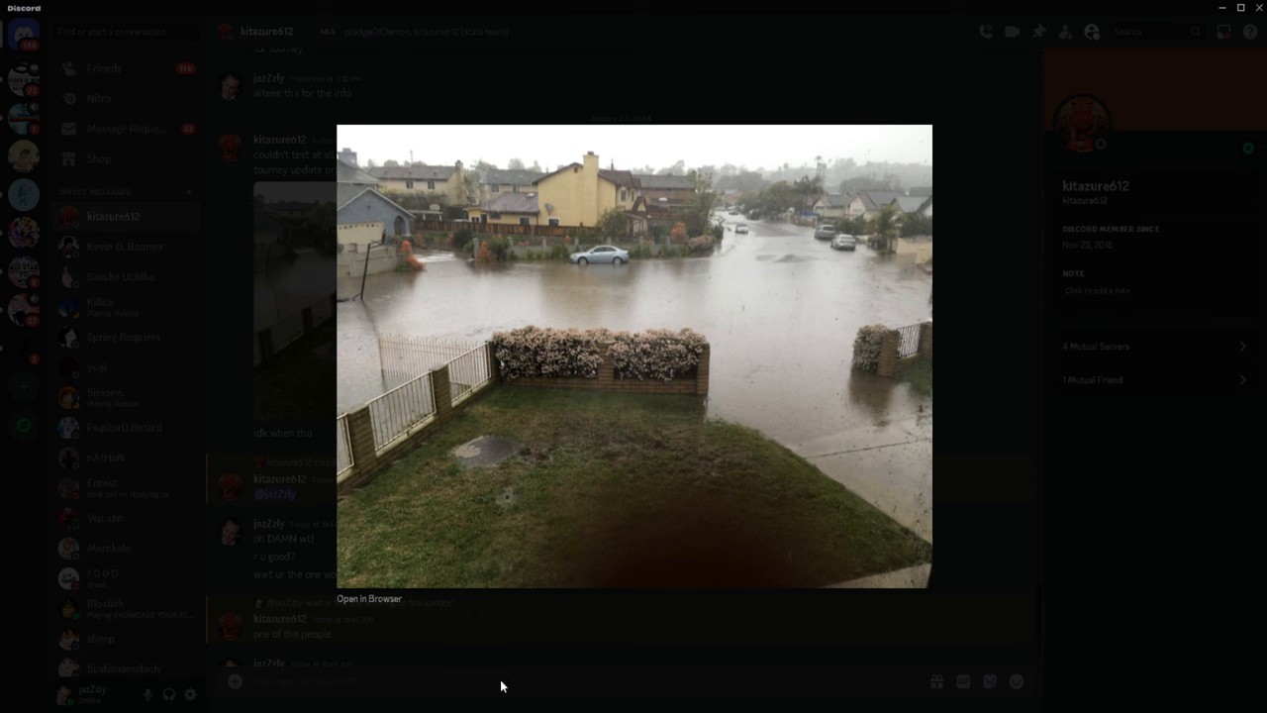
mouse_move(498, 677)
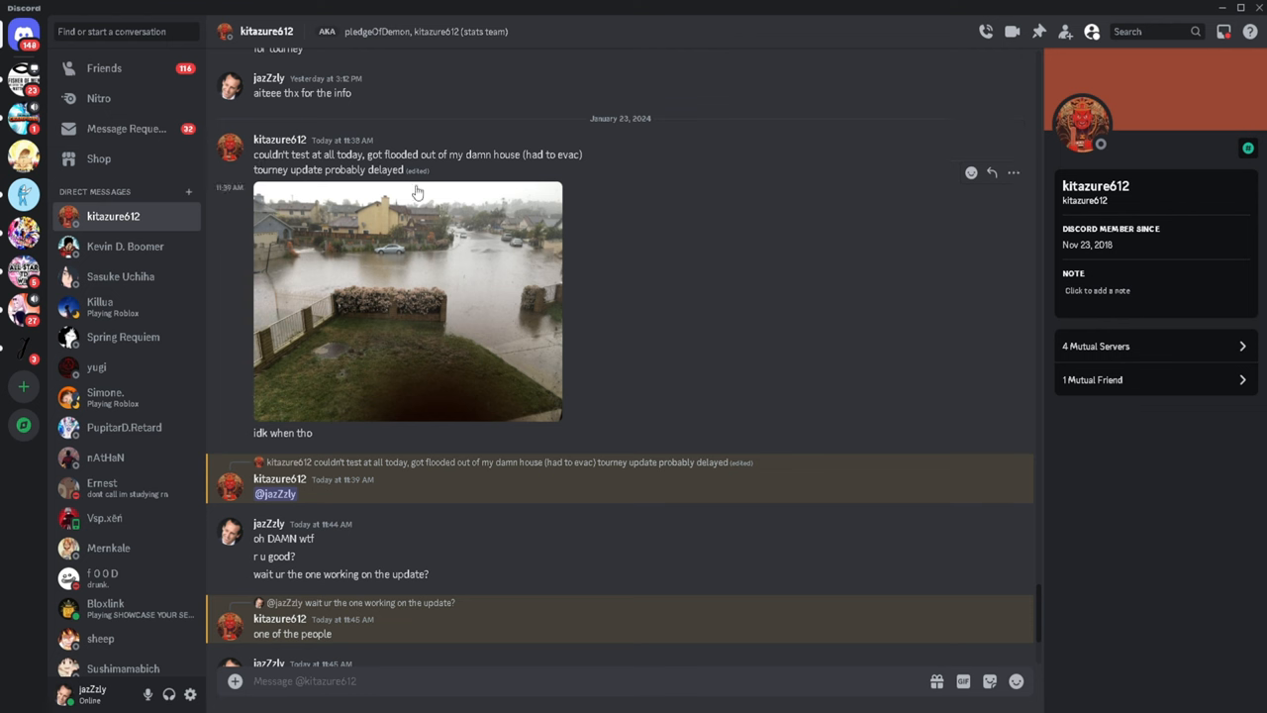
mouse_move(516, 280)
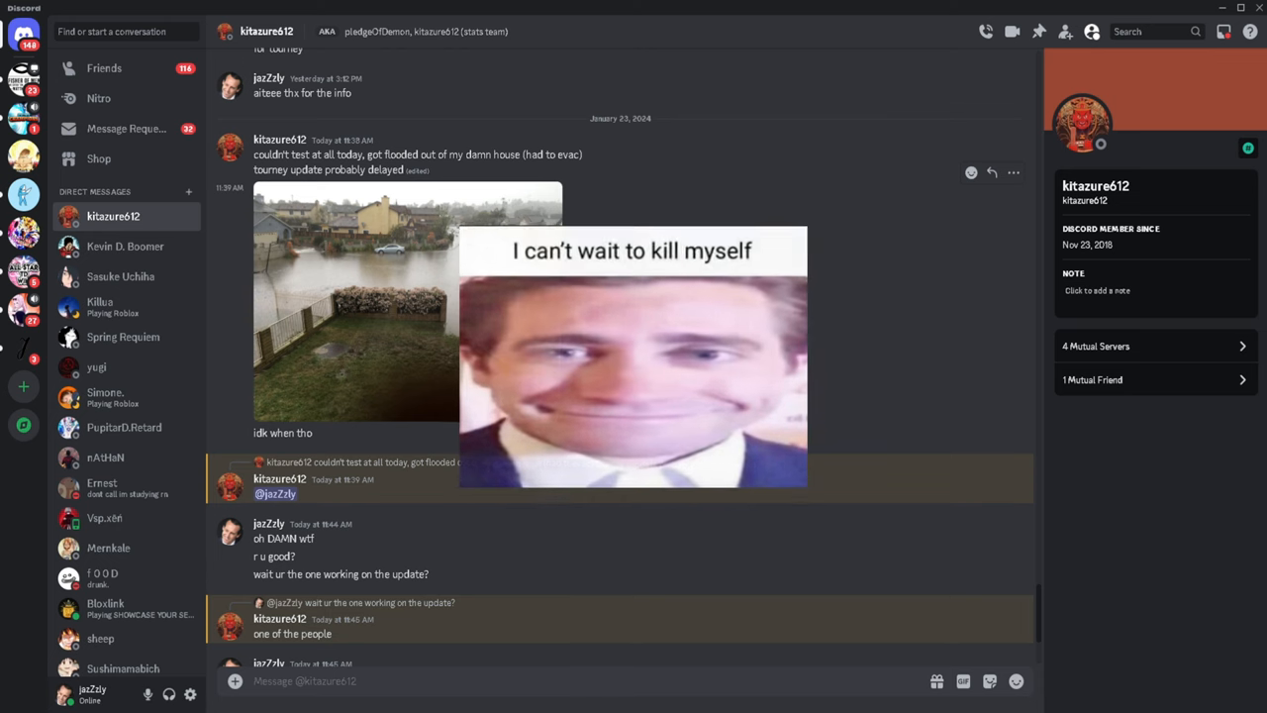
click(634, 357)
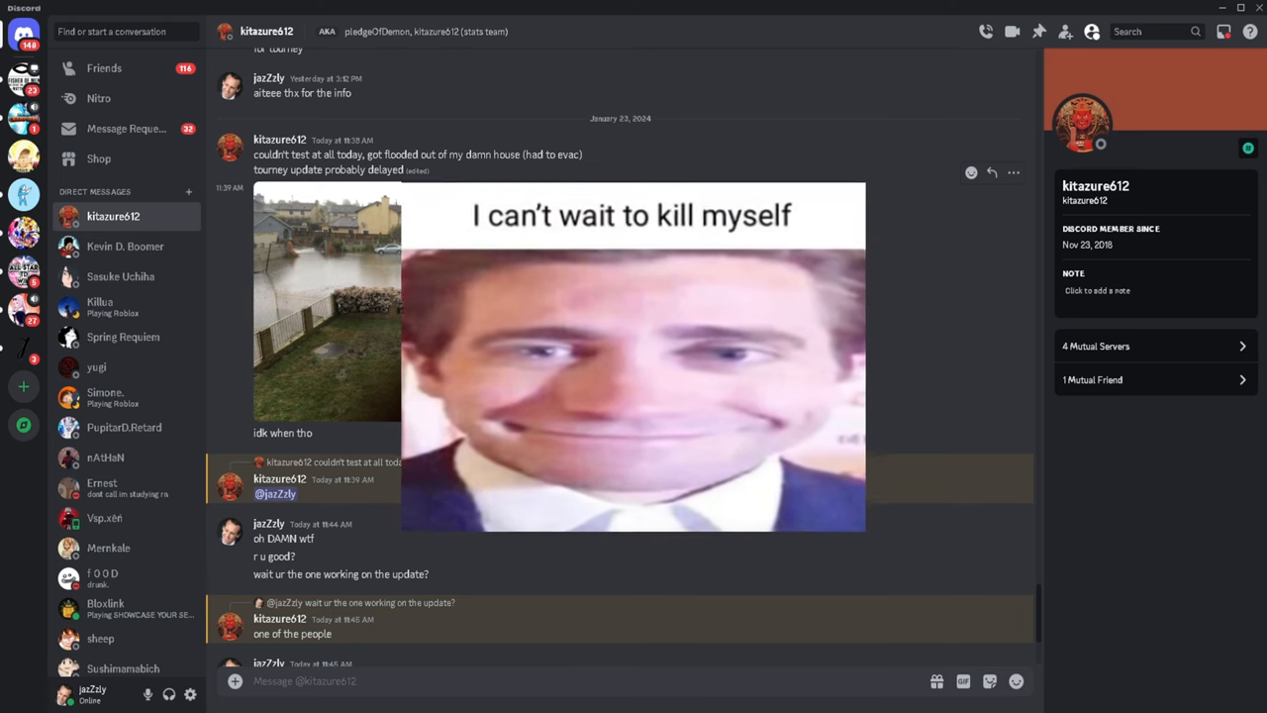